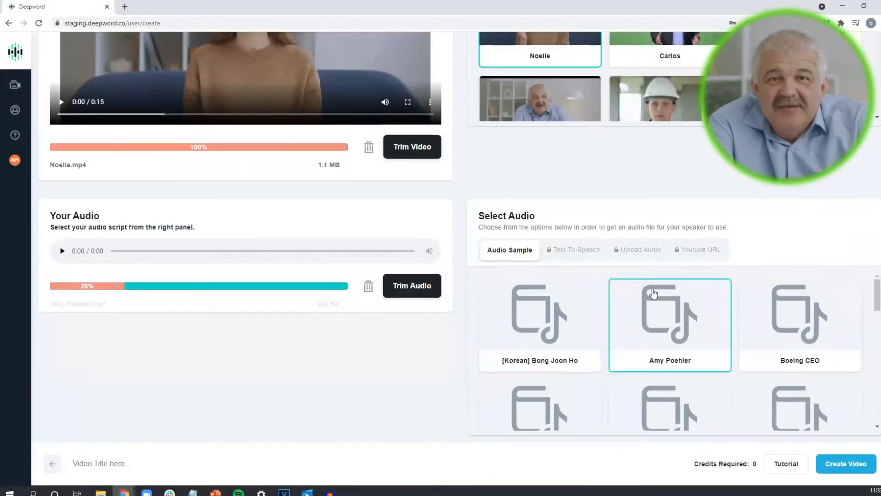
# Start the DeepWord Create Account form, beginning with the User Name field
pyautogui.click(669, 313)
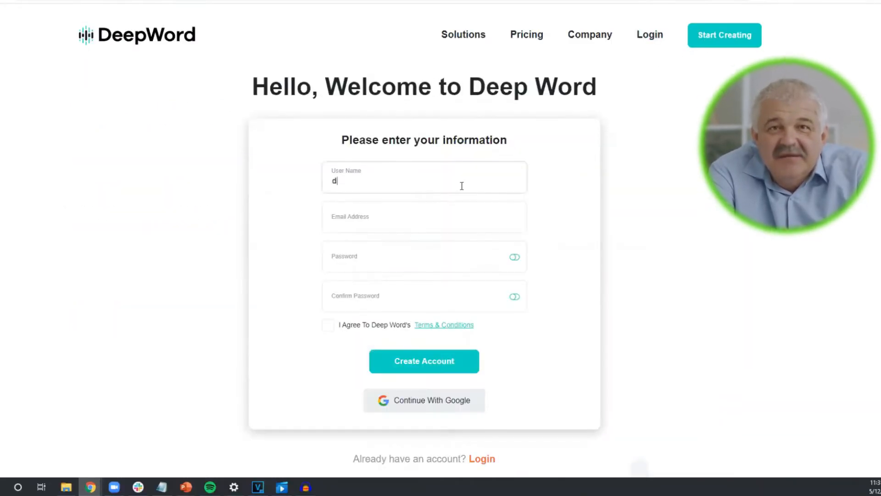
# Review the Add Credits plans with Stripe, PayPal and card payment options in account settings
pyautogui.click(424, 361)
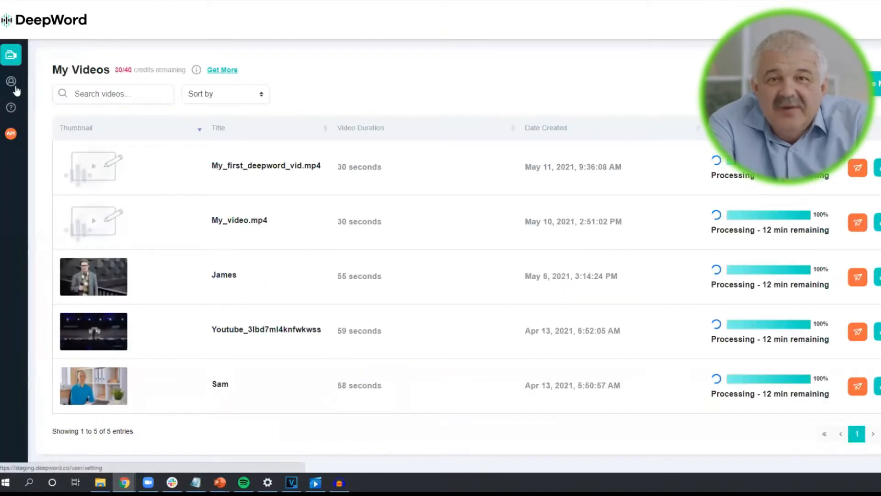
pyautogui.click(11, 81)
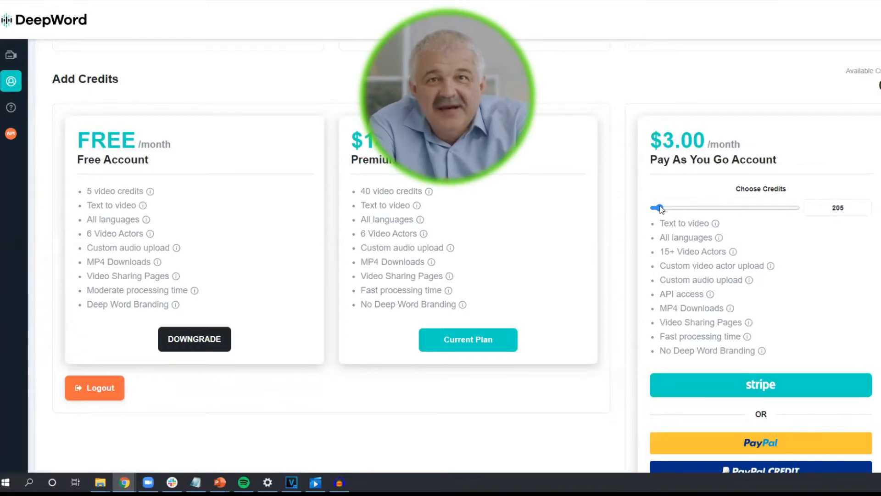
pyautogui.scroll(-3)
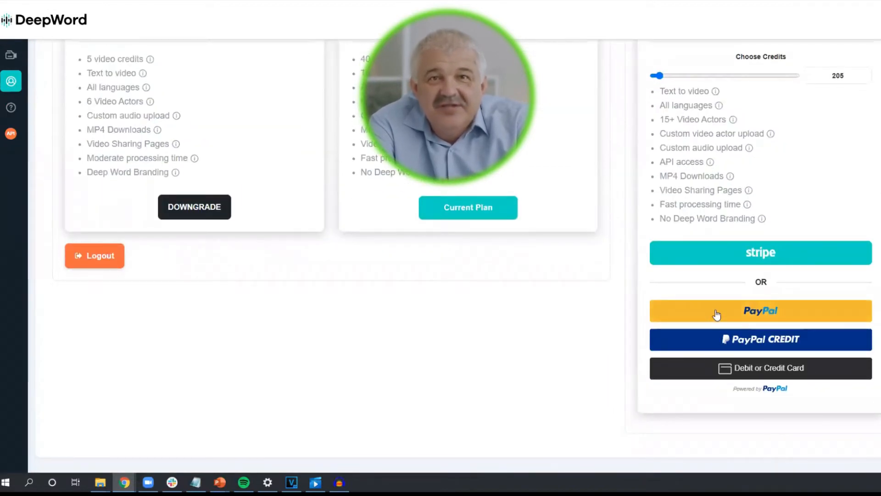
pyautogui.moveTo(720, 253)
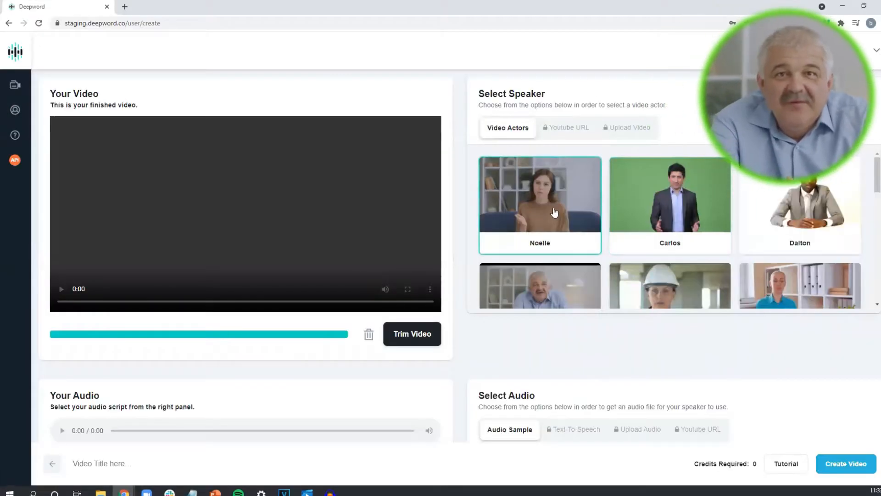
# Choose the Amy Poehler audio sample for the Noelle speaker video
pyautogui.scroll(-3)
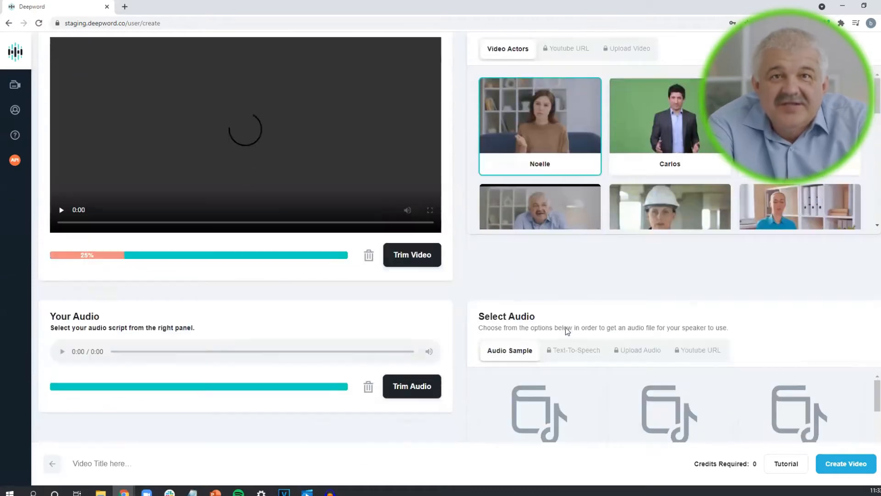
pyautogui.scroll(-3)
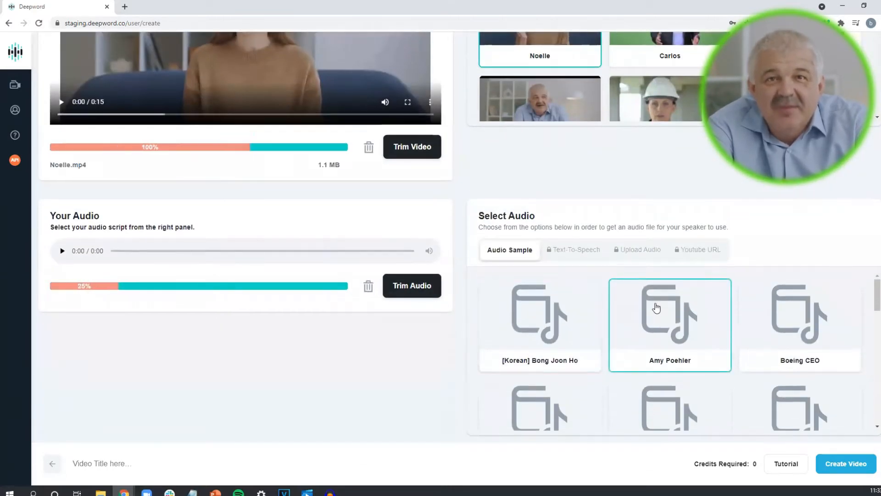
pyautogui.click(669, 324)
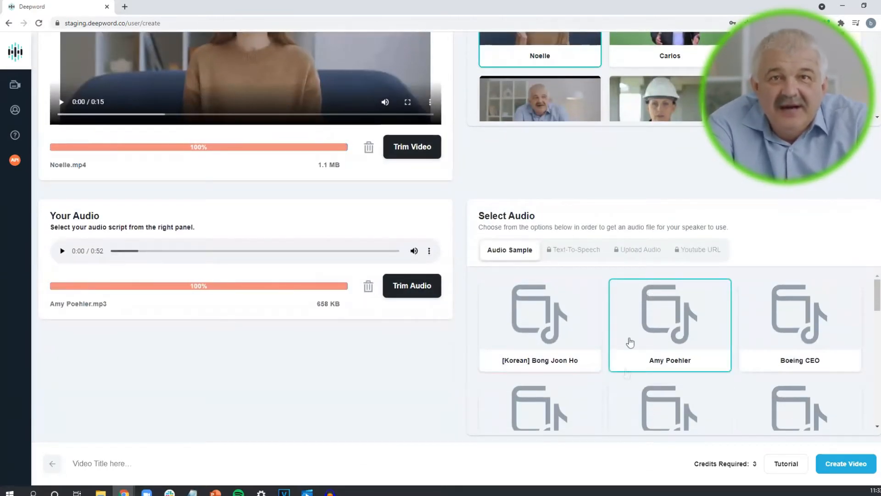
pyautogui.click(844, 463)
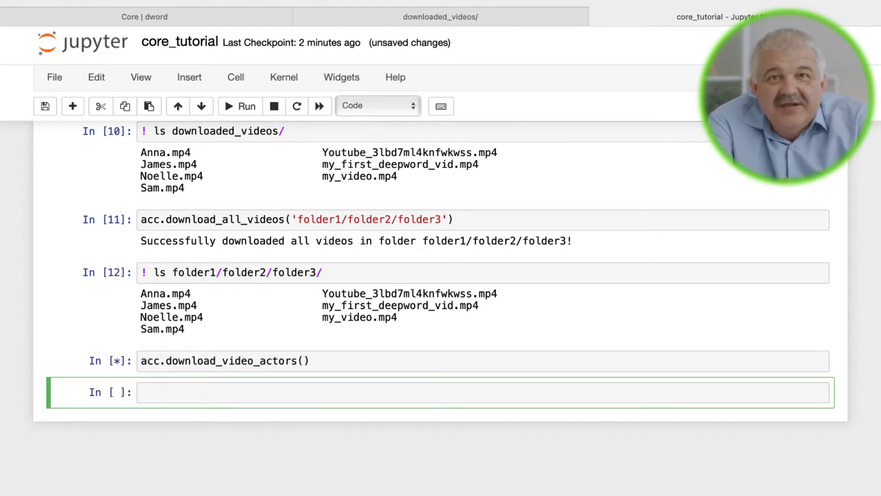
pyautogui.moveTo(438, 441)
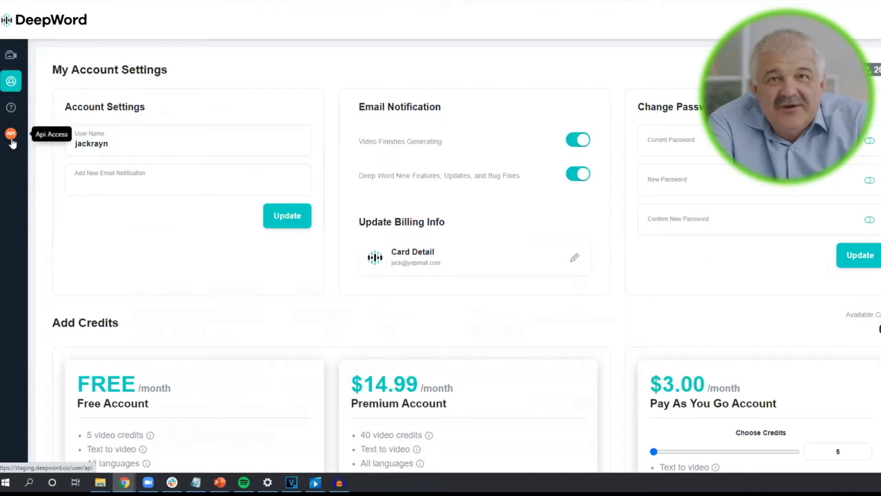
# Copy the API access keys, then run 'pip install dword' in the overview notebook
pyautogui.click(11, 134)
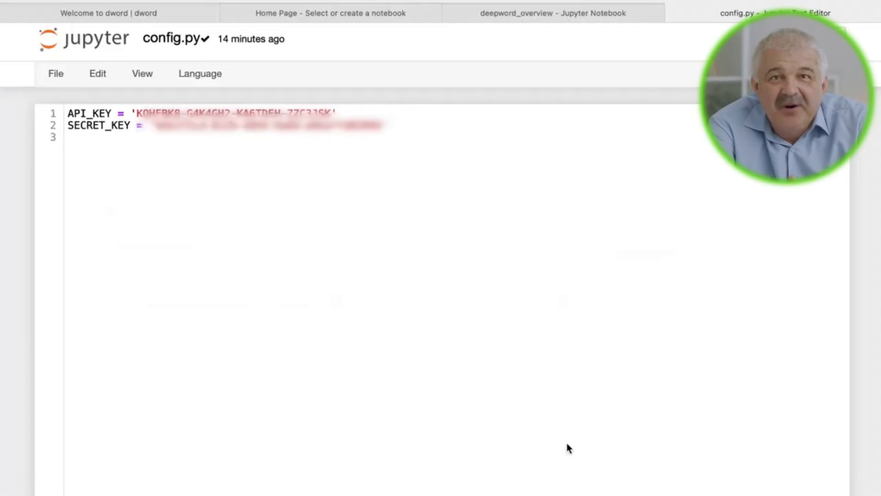
pyautogui.moveTo(87, 113)
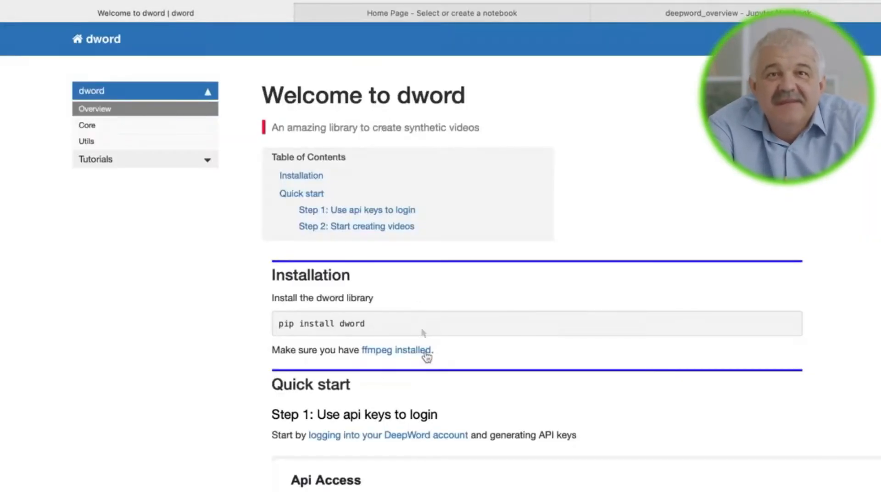
pyautogui.scroll(3)
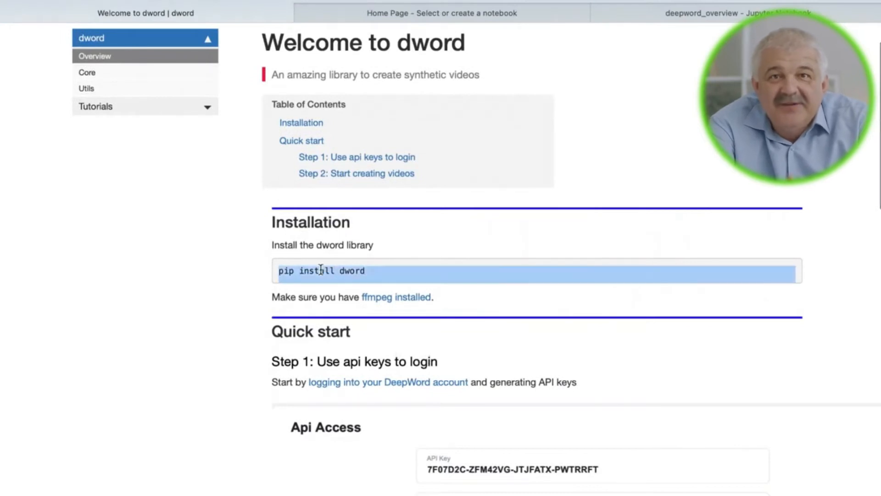
pyautogui.click(730, 13)
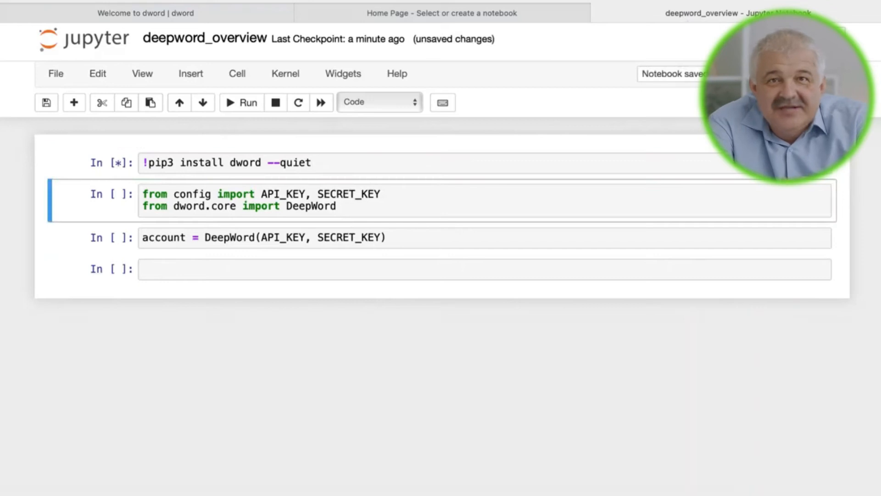
pyautogui.click(241, 102)
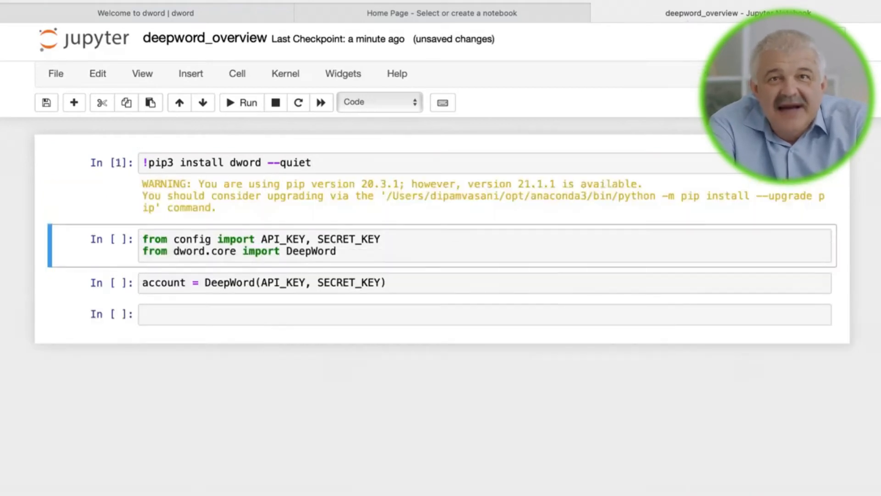
pyautogui.moveTo(165, 21)
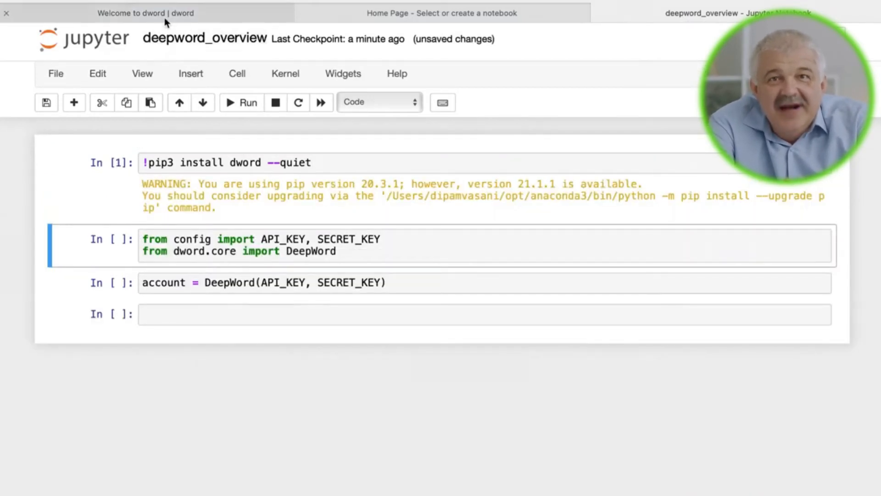
# Check the FFmpeg download page linked from the dword installation guide
pyautogui.click(145, 13)
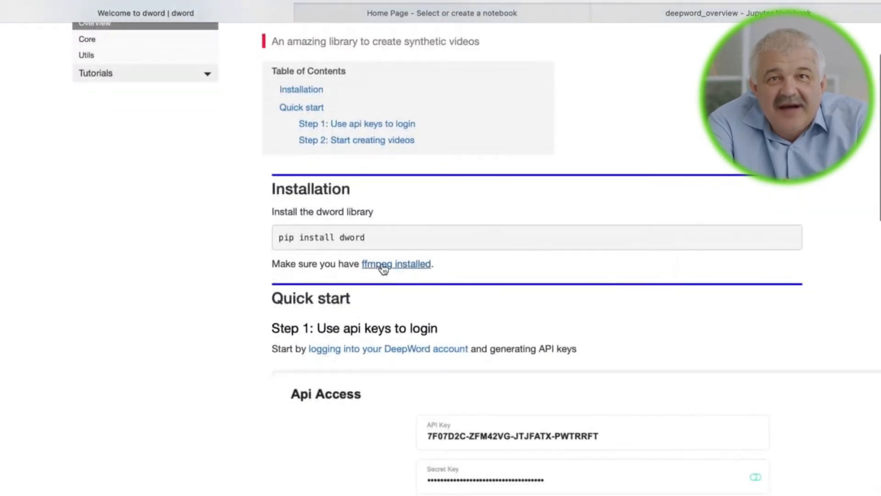
pyautogui.click(396, 263)
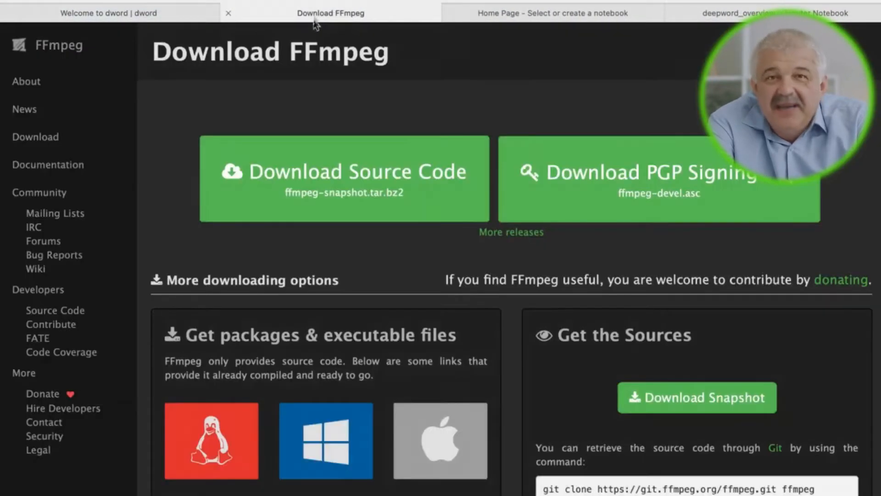
pyautogui.moveTo(370, 371)
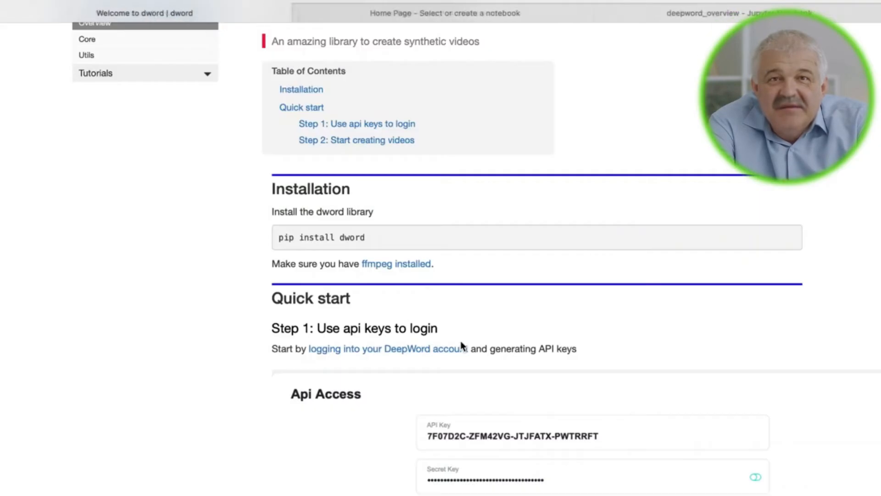
pyautogui.scroll(-3)
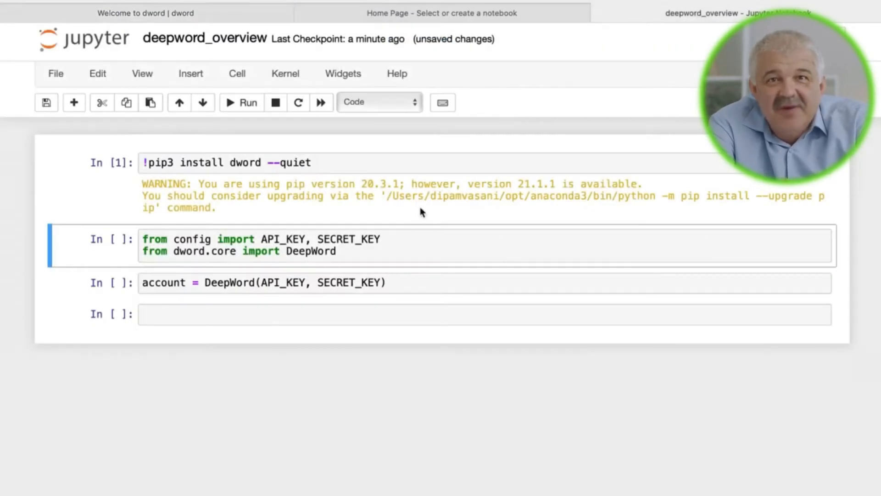
# Run the import and account = DeepWord(API_KEY, SECRET_KEY) cells to log in successfully
pyautogui.click(246, 101)
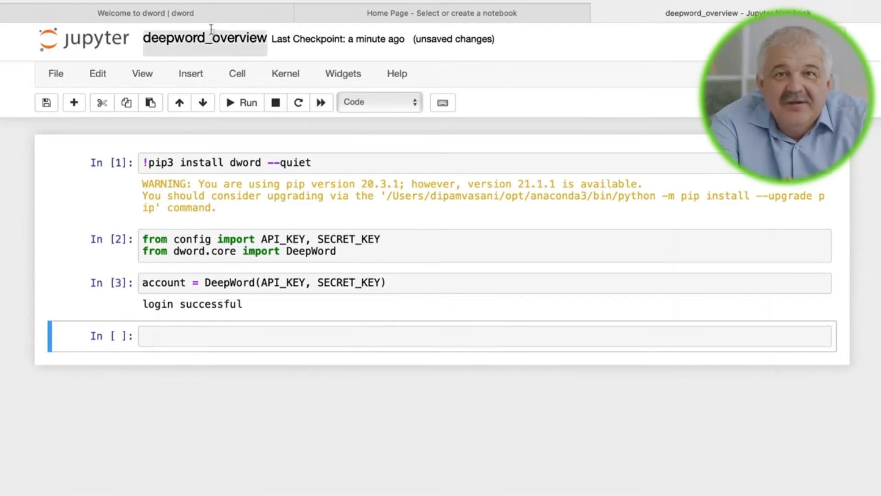
# Check account.available_credits in the notebook, returning 32 credits
pyautogui.click(145, 13)
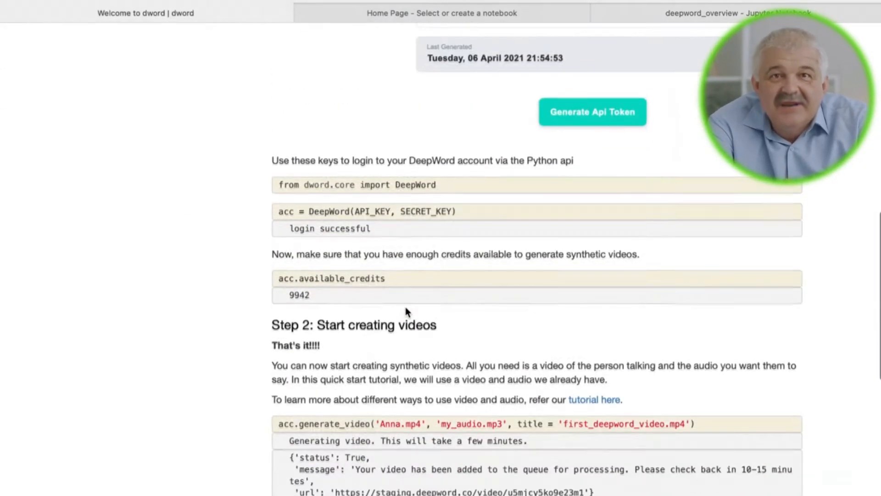
pyautogui.moveTo(329, 267)
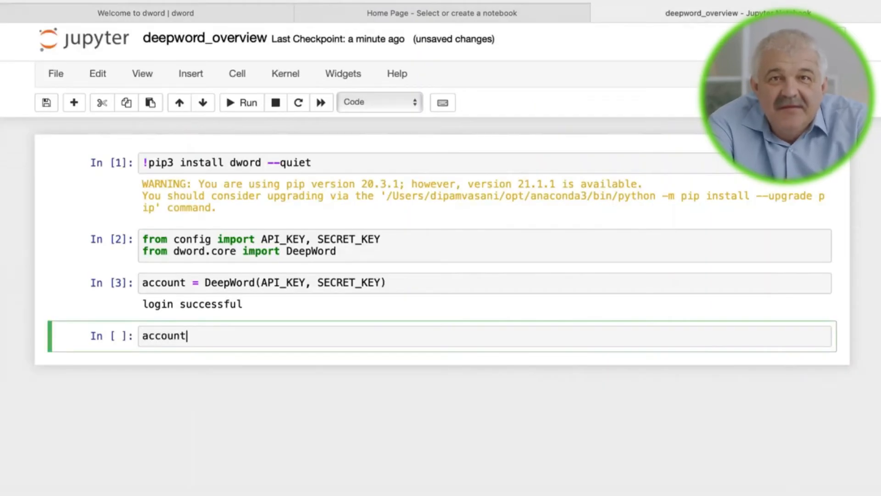
pyautogui.write('.available_credits')
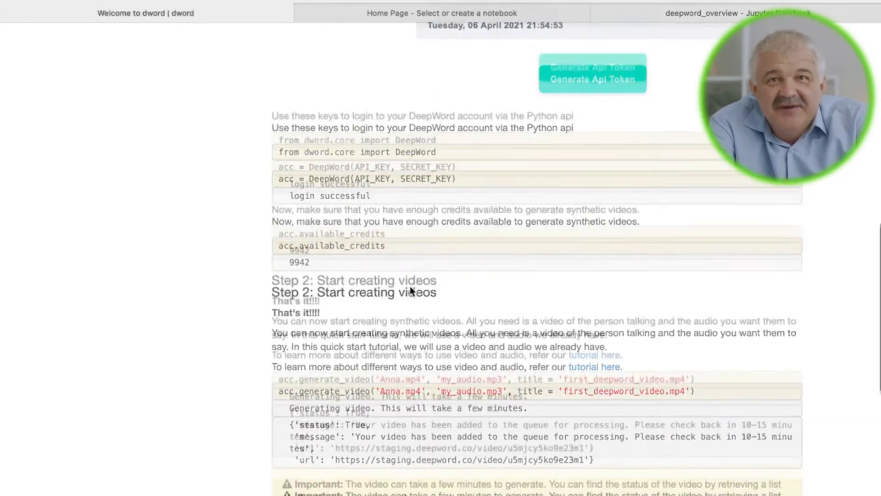
pyautogui.scroll(-3)
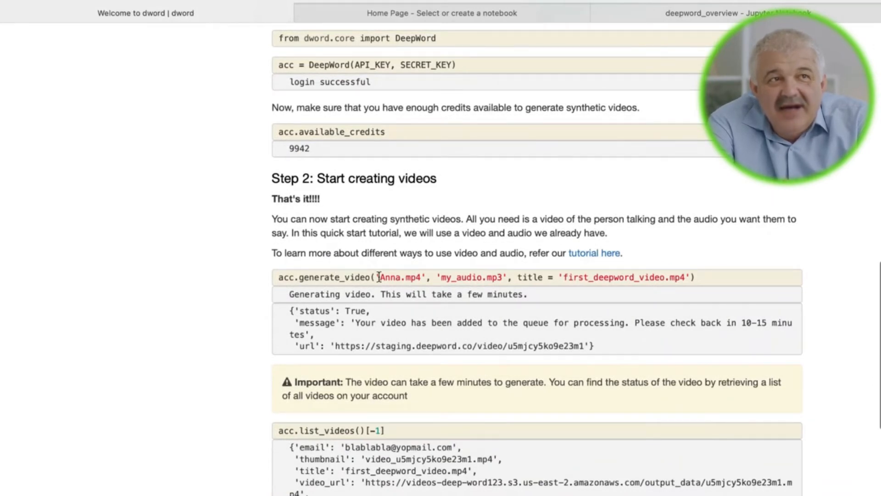
pyautogui.click(719, 13)
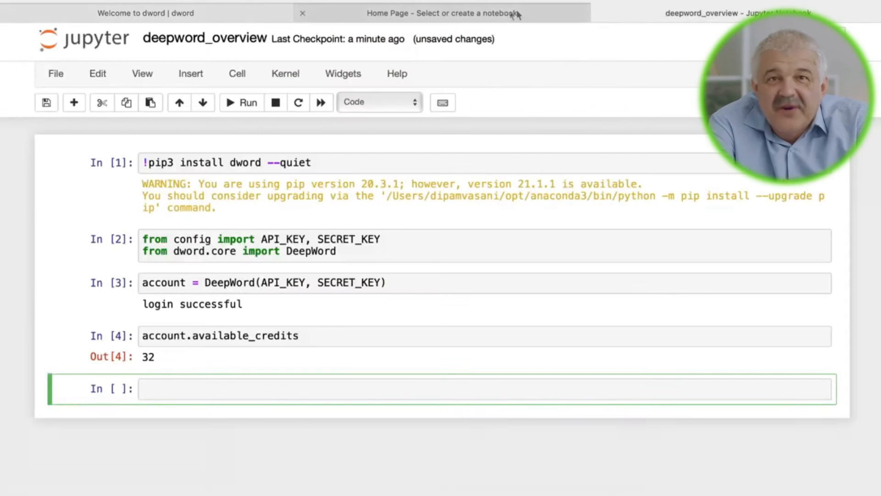
# Add 'from IPython.display import Video' to the overview notebook
pyautogui.click(441, 13)
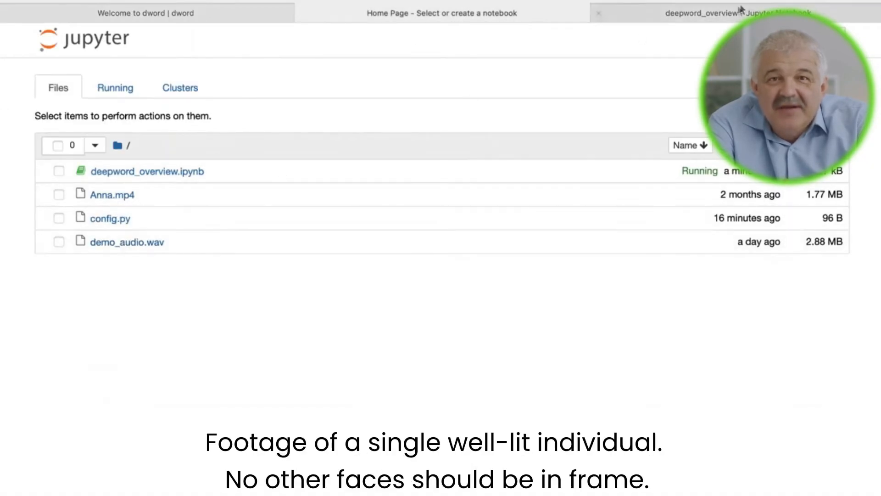
pyautogui.click(147, 171)
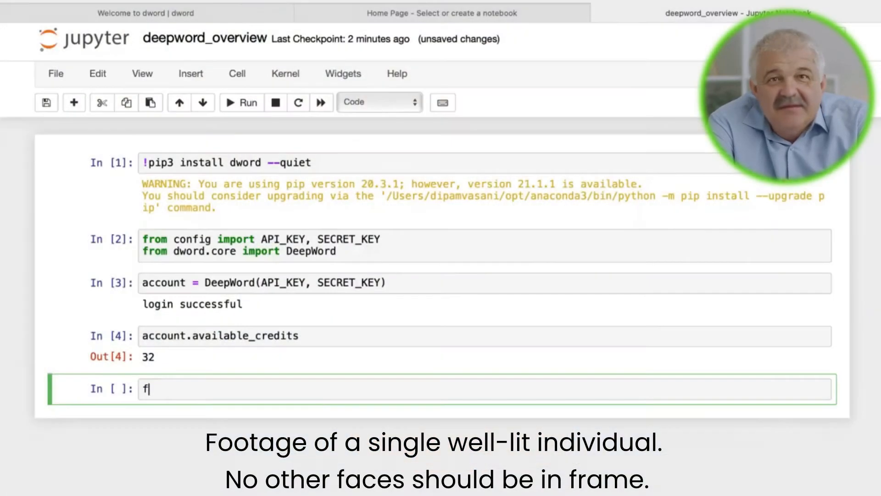
pyautogui.write('rom Ip')
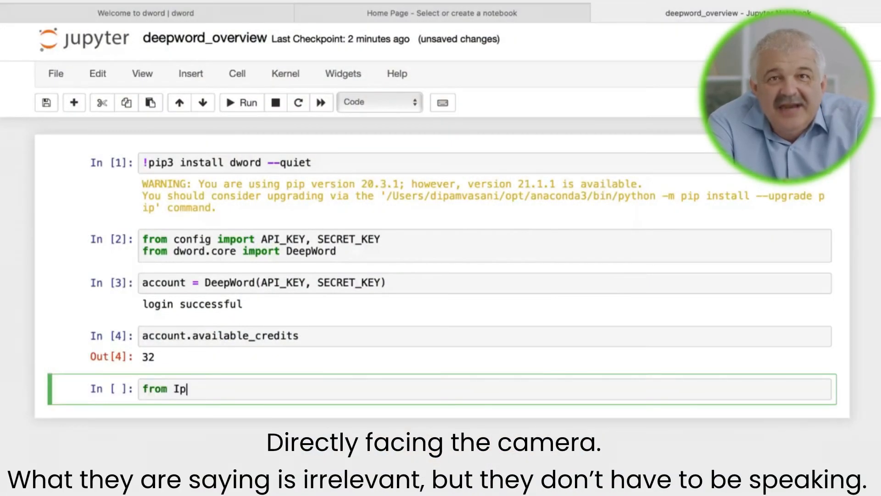
pyautogui.press('tab')
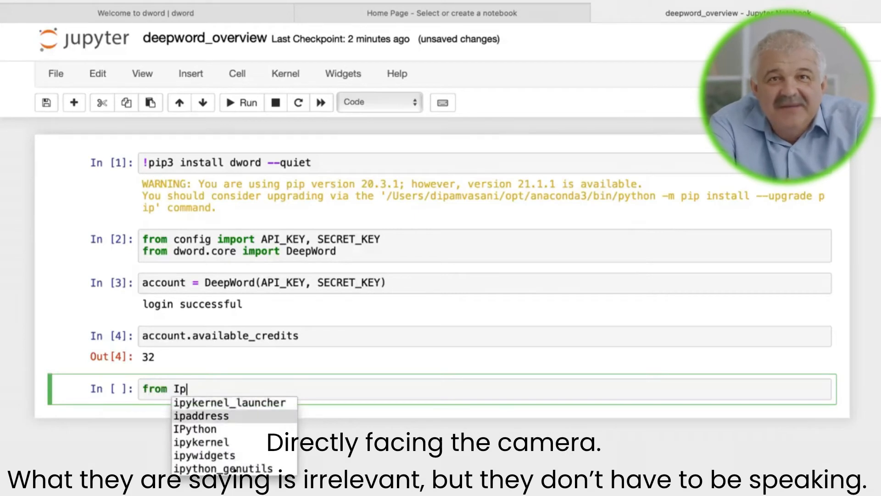
pyautogui.write('Python.di')
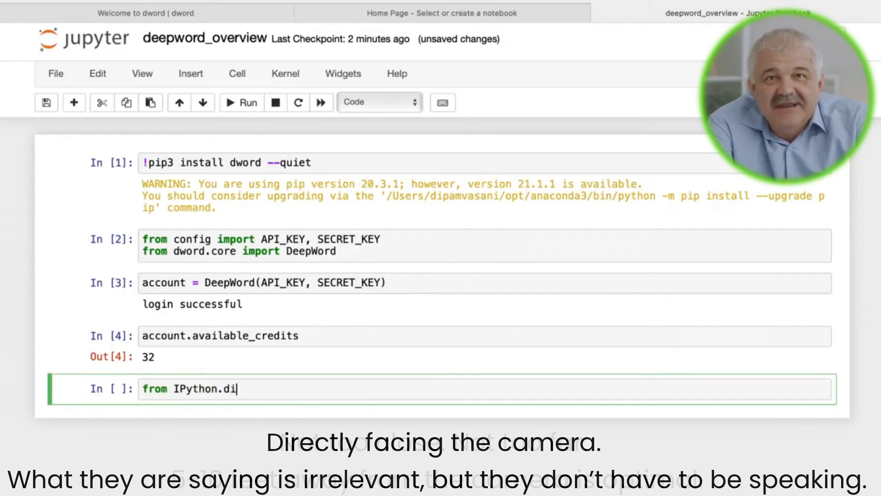
pyautogui.write('splay i')
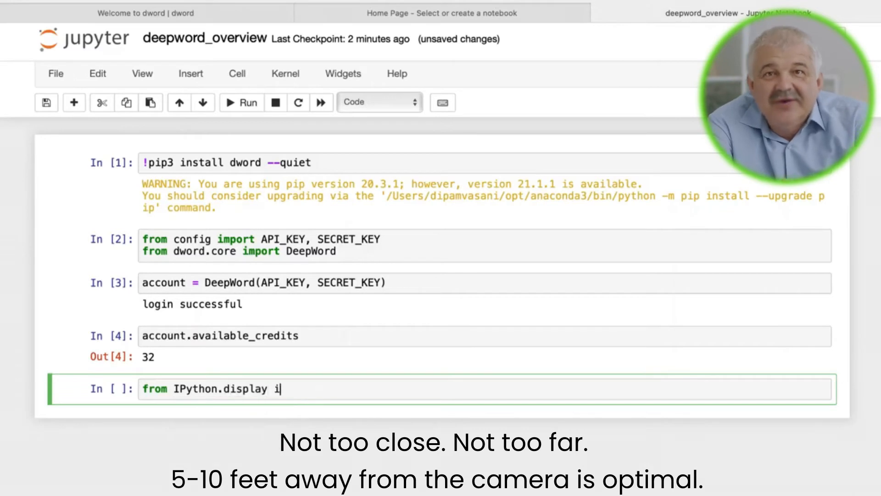
pyautogui.write('mport Video')
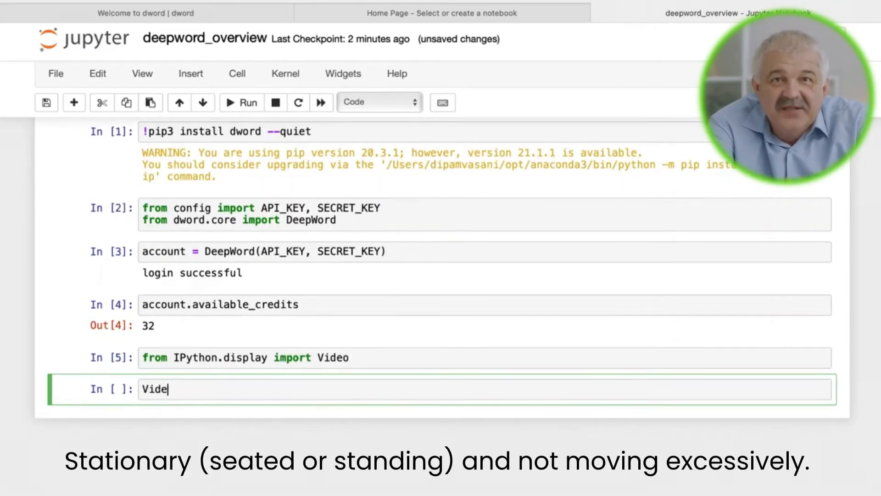
# Preview Anna.mp4 inline with Video('Anna.mp4', width = 400, height = 400)
pyautogui.write("o('Anna.mp4')")
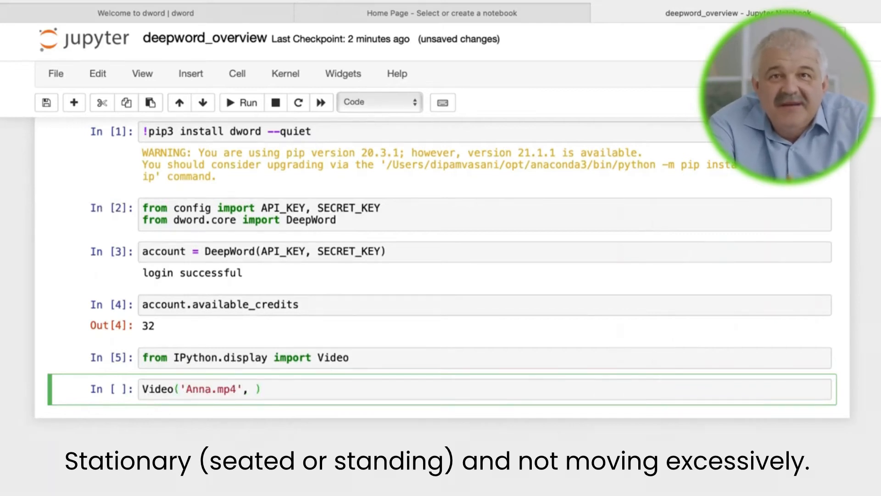
pyautogui.write('width')
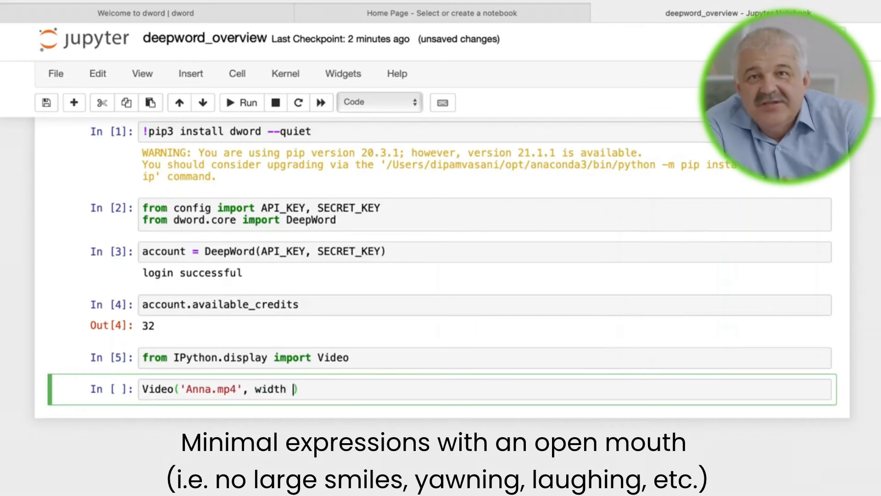
pyautogui.write('= 400, h')
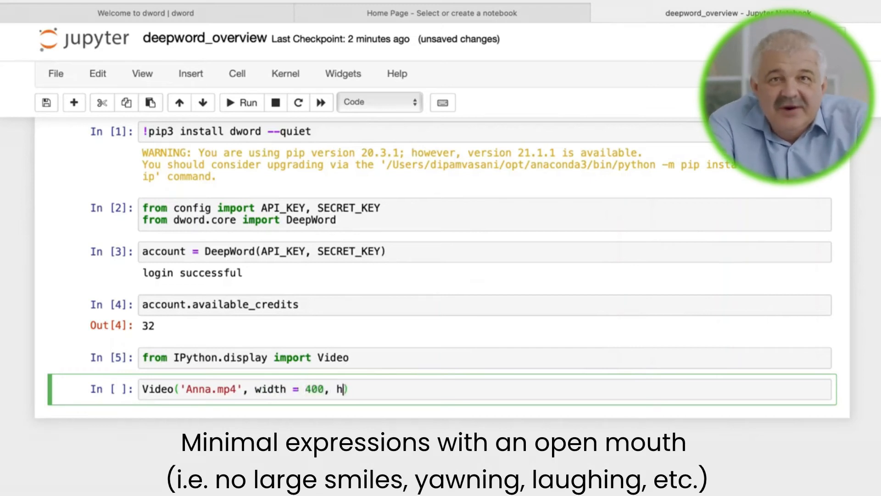
pyautogui.write('eight = 400')
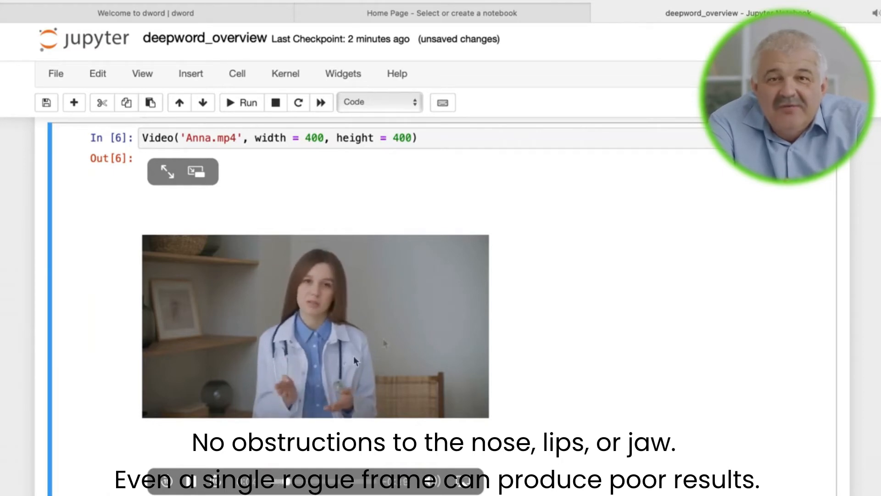
# Add an inline Audio('demo_audio.wav') player, play part of the clip and pause it
pyautogui.scroll(3)
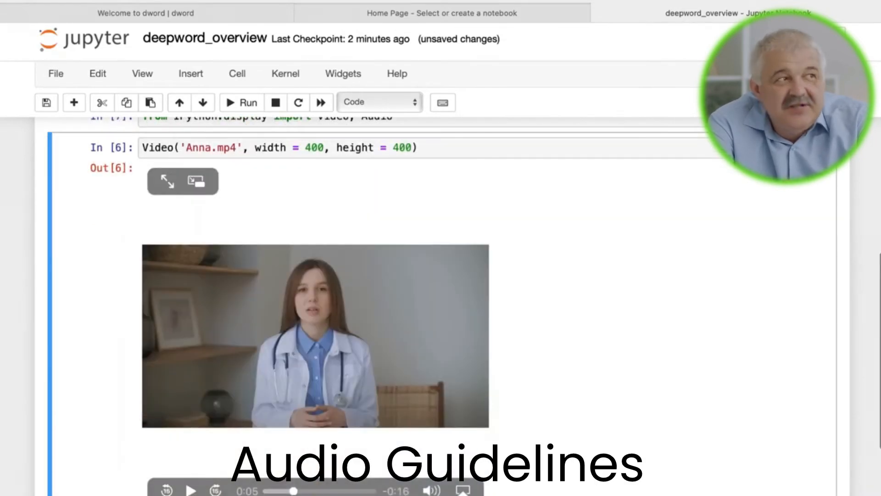
pyautogui.scroll(-3)
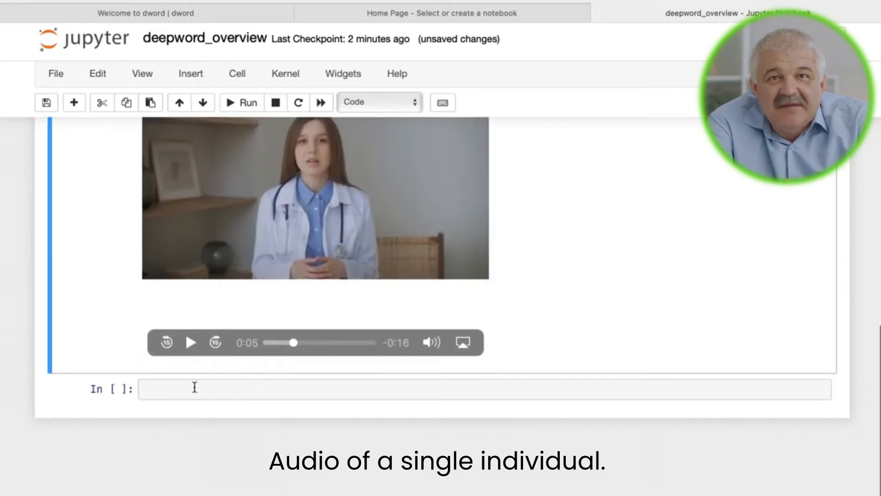
pyautogui.write('A')
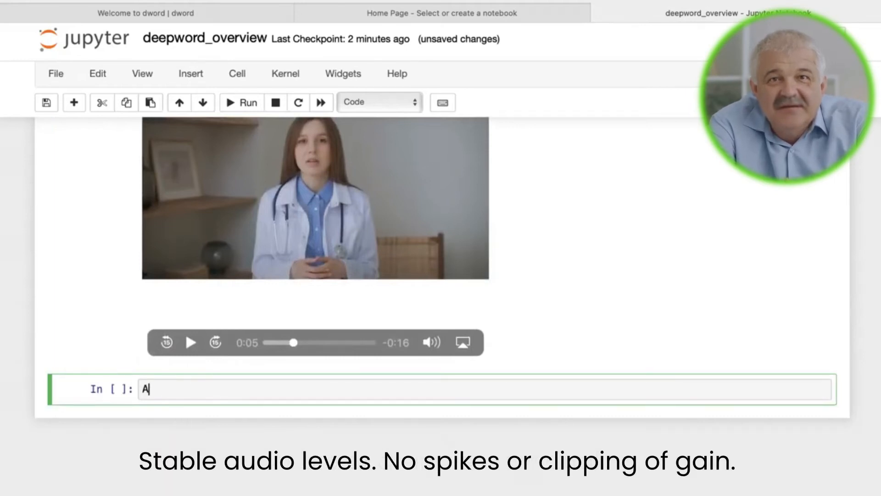
pyautogui.write('udio(demo_audio.wav)')
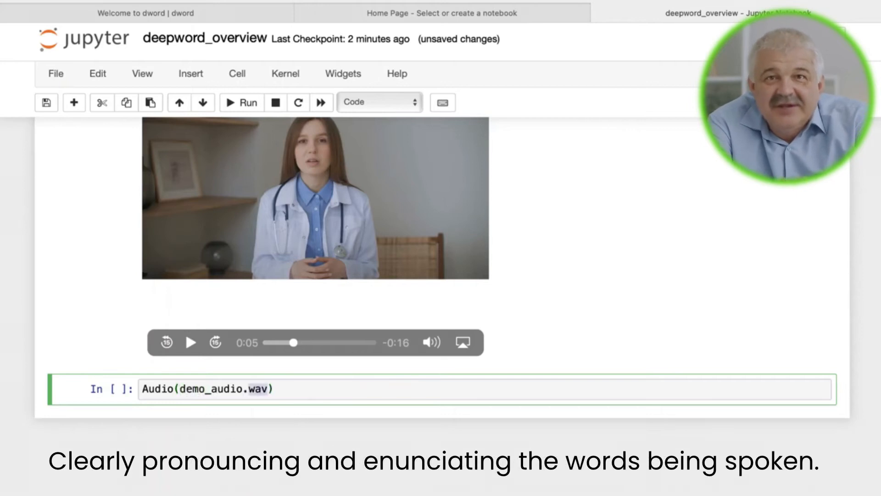
pyautogui.click(241, 102)
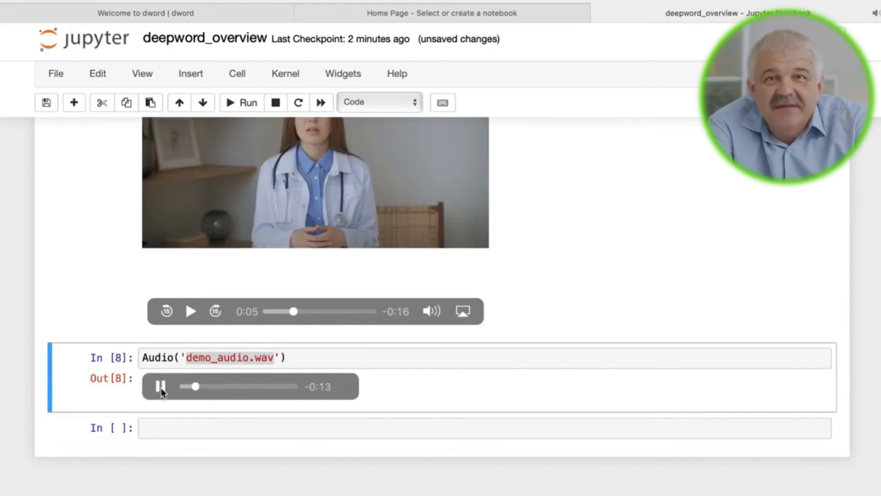
pyautogui.click(160, 386)
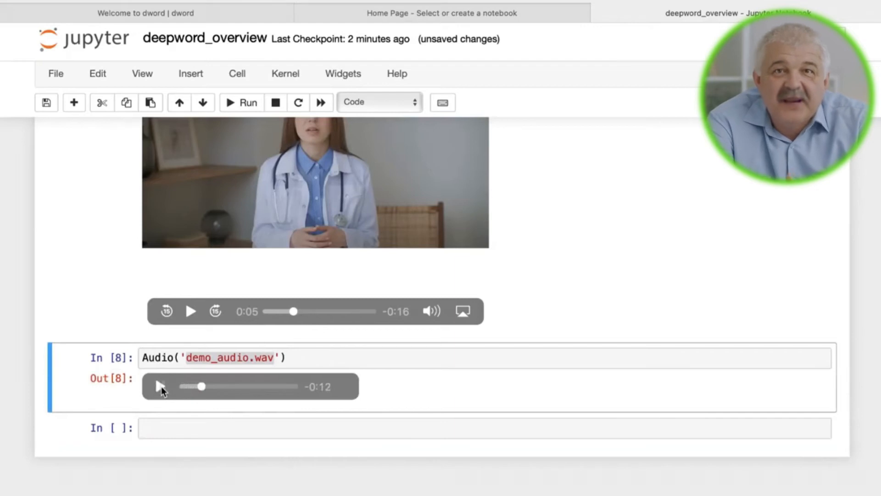
# Queue account.generate_video('Anna.mp4', 'demo_audio.wav', title = 'my_first_deepword_vid.mp4')
pyautogui.write('account.')
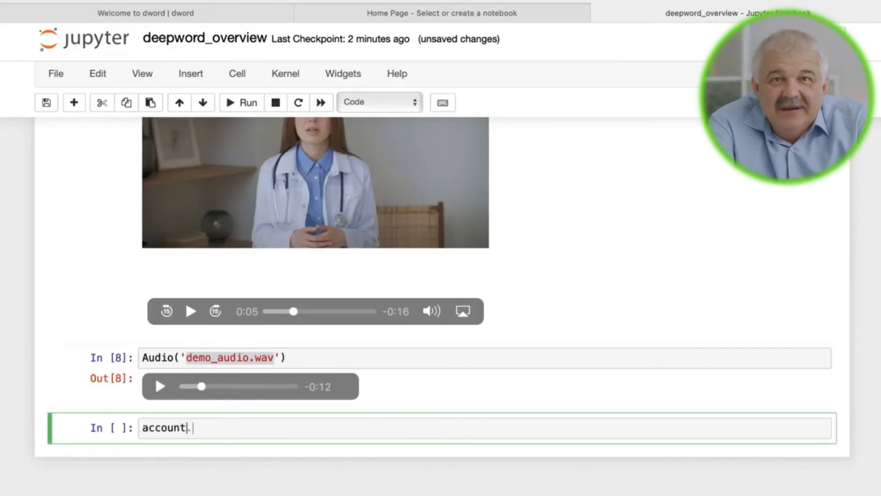
pyautogui.write(".generate_video('')")
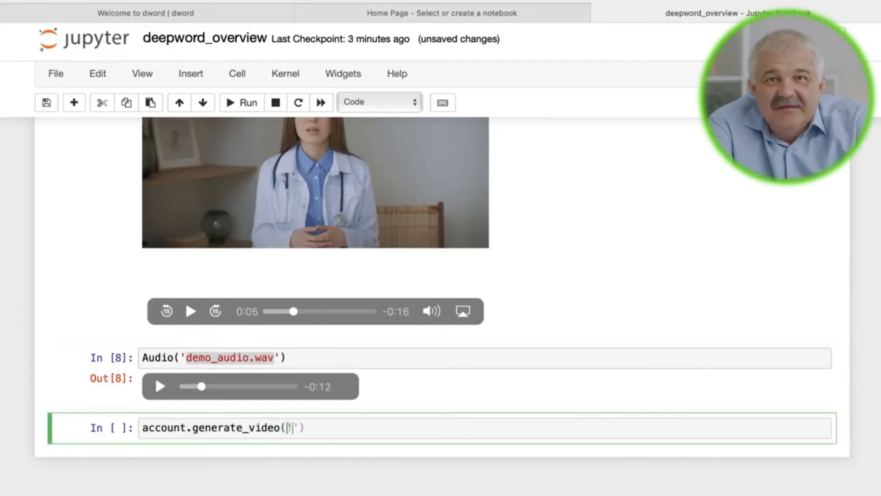
pyautogui.write("'Anna.mp4', 'demo_audio.wav', title = 'my_first_deepword_vid.mp4")
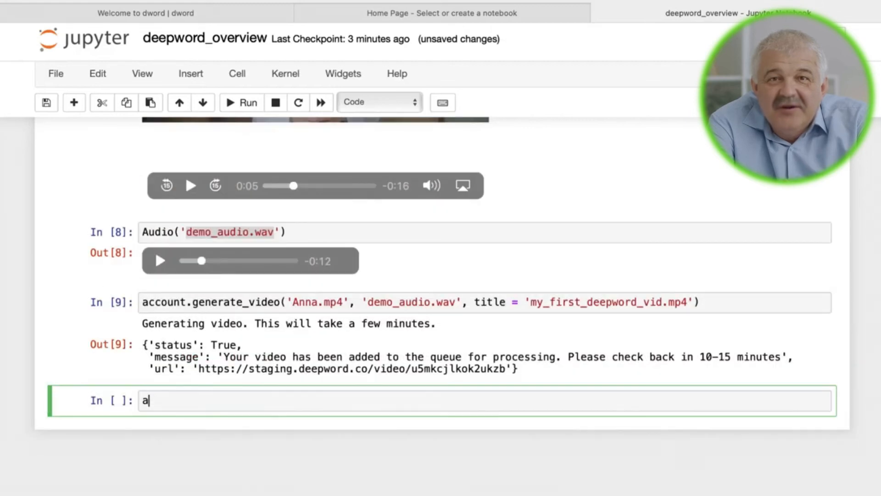
# Gather the account's videos with all_videos = account.list_videos()
pyautogui.write('ll_videos = acc')
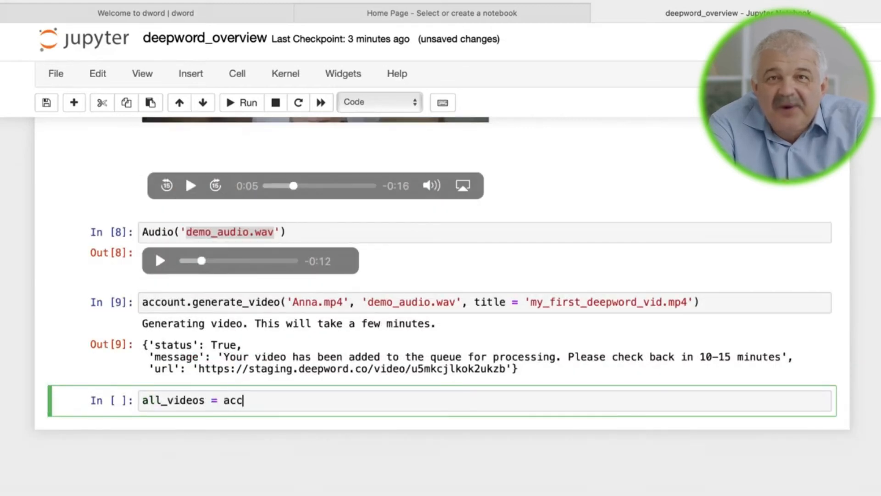
pyautogui.write('ount.list_videos()')
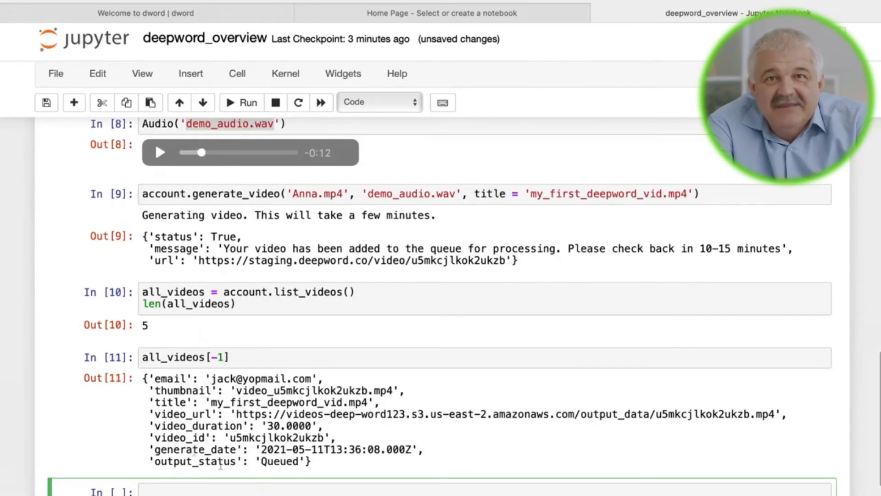
# Add a commented account.download_video('u5mkcjlkok2ukzb') call for once the video is complete
pyautogui.scroll(-3)
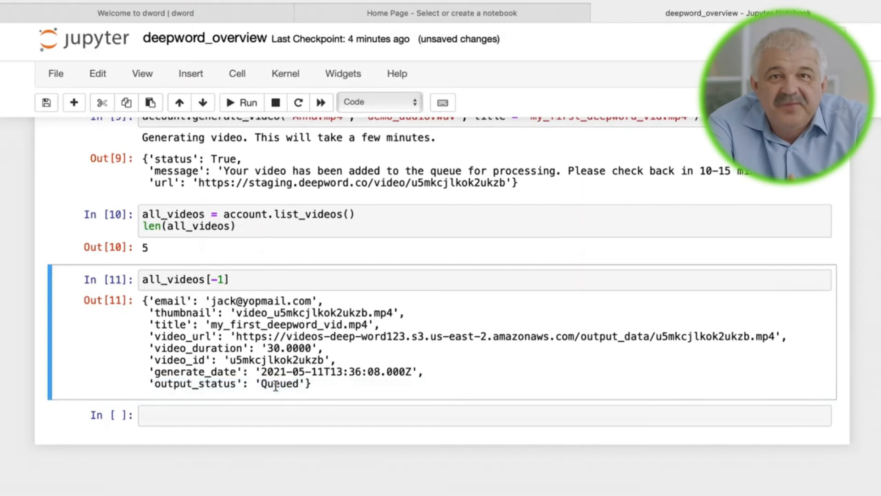
pyautogui.write('account.')
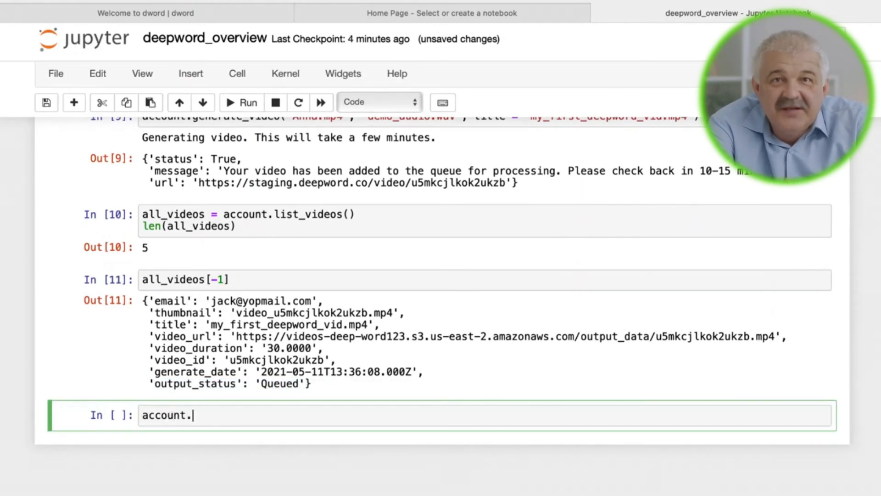
pyautogui.write("download_video('')")
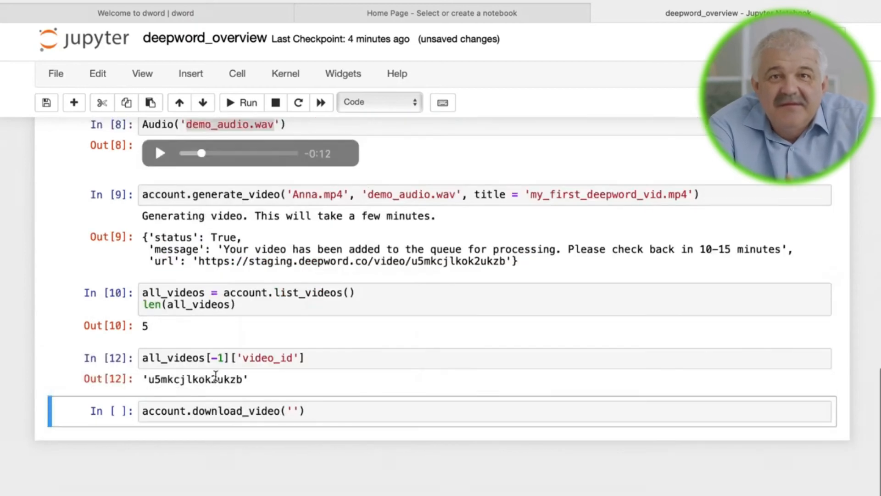
pyautogui.write('u5mkcjlkok2ukzb')
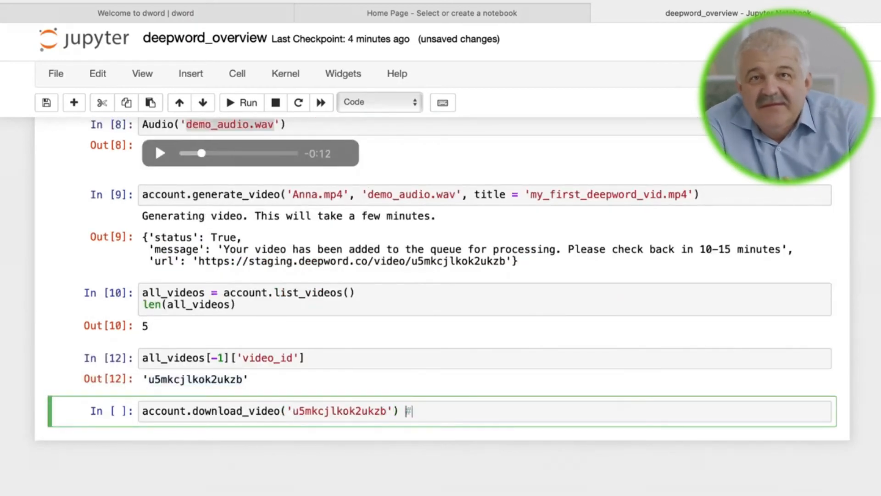
pyautogui.write('# once the video is completed')
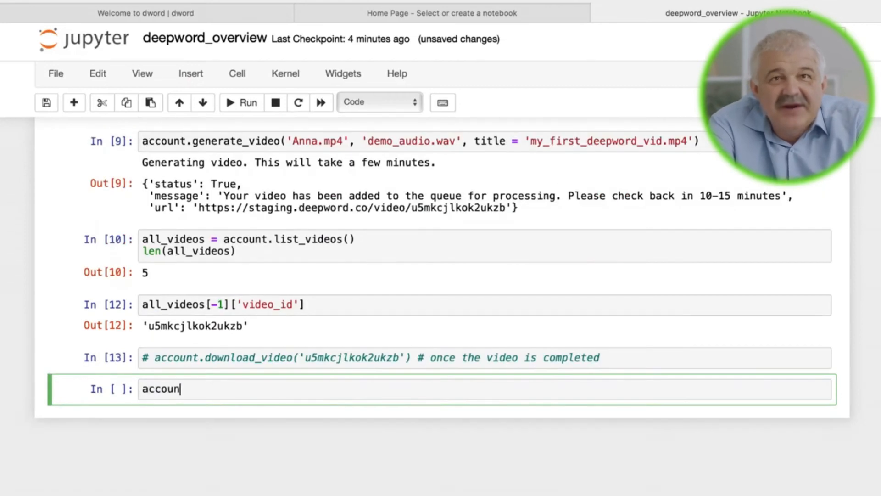
# Run account.download_all_videos() and begin the !ls downloaded_videos command
pyautogui.write('t.download_all_videos')
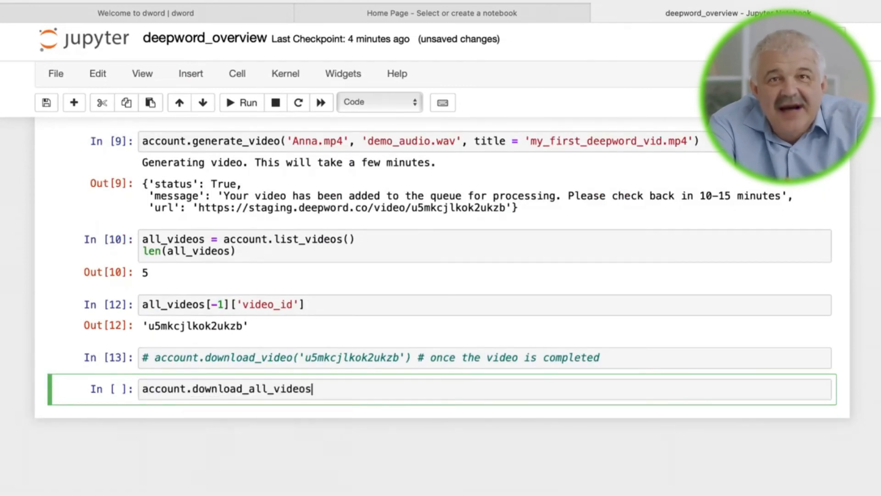
pyautogui.write('()')
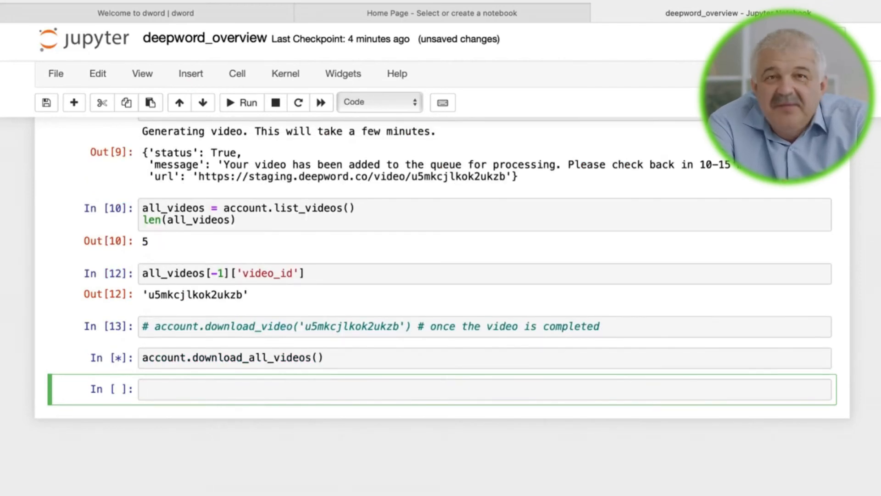
pyautogui.write('!')
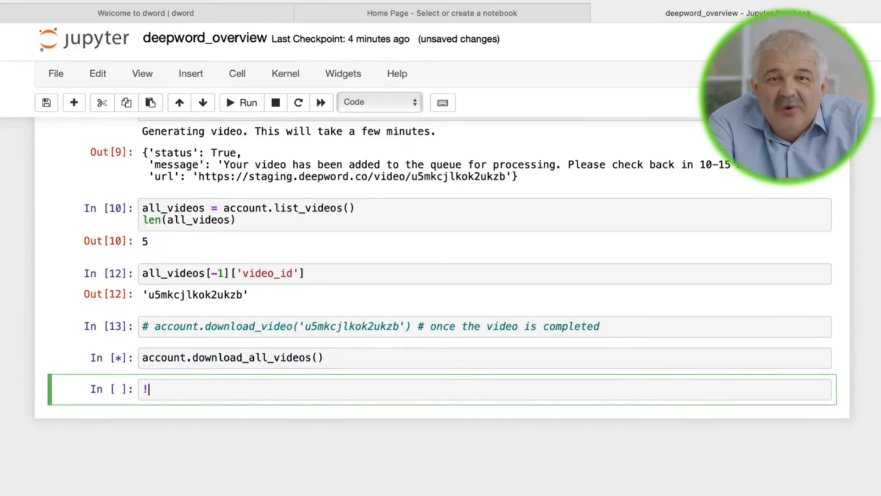
pyautogui.write('ls download')
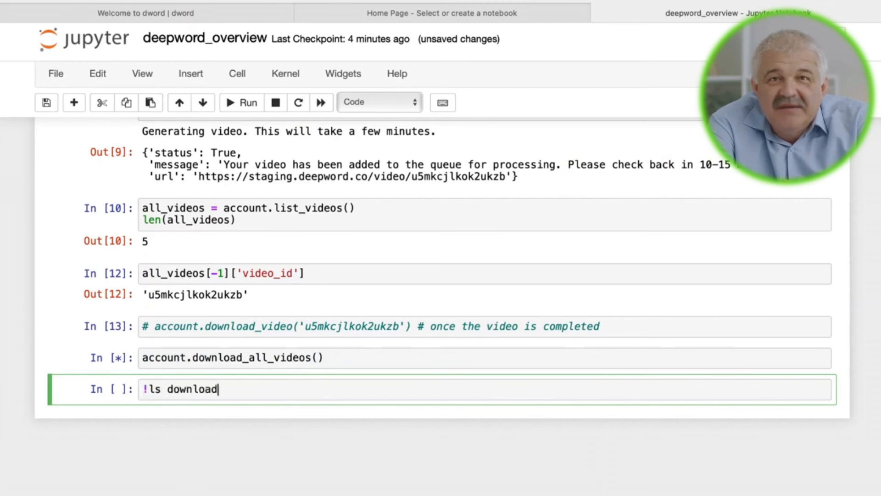
# Finish and run !ls downloaded_videos, then bring up the core_tutorial notebook
pyautogui.write('ed_videos')
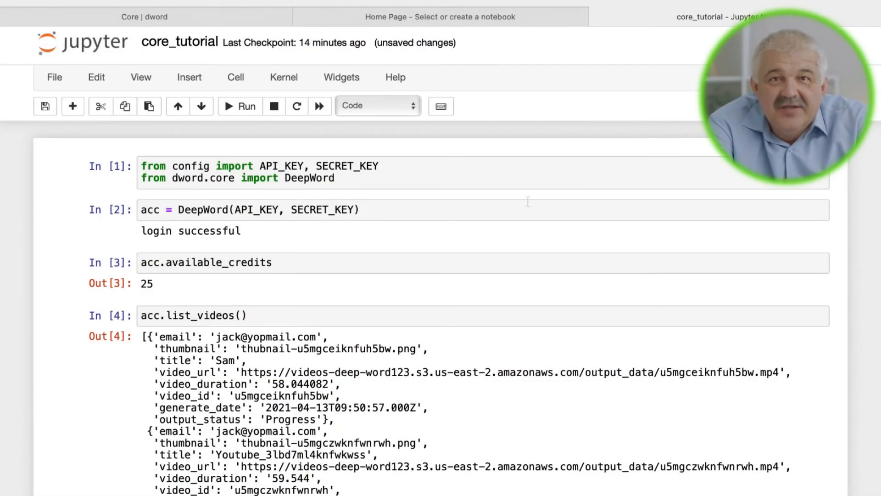
# Edit cell In[4] to assign acc.list_videos() to all_videos
pyautogui.scroll(-3)
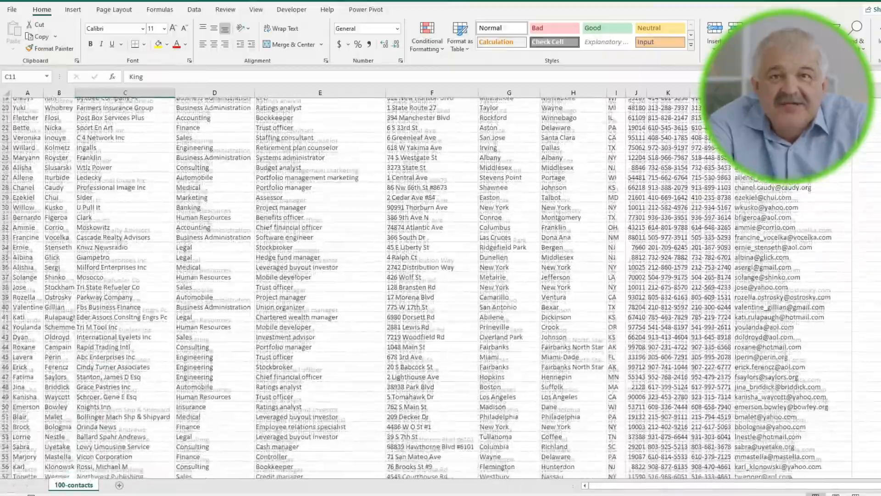
pyautogui.scroll(-3)
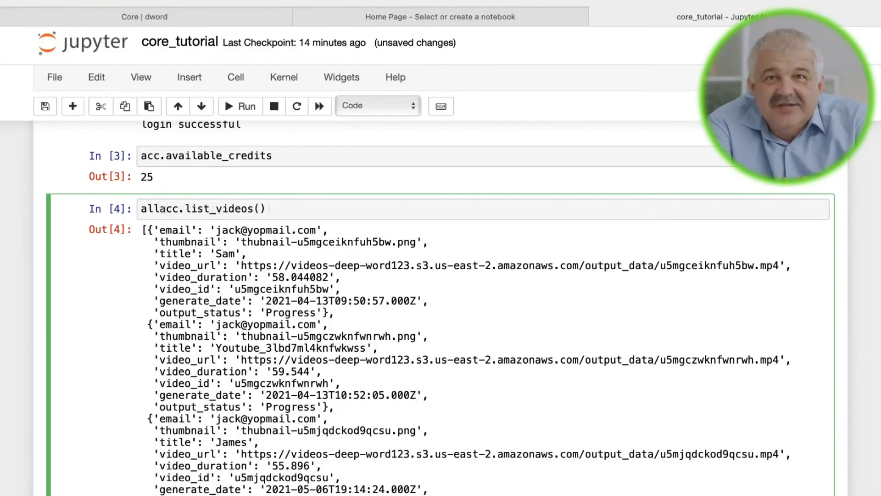
pyautogui.write('all_videos')
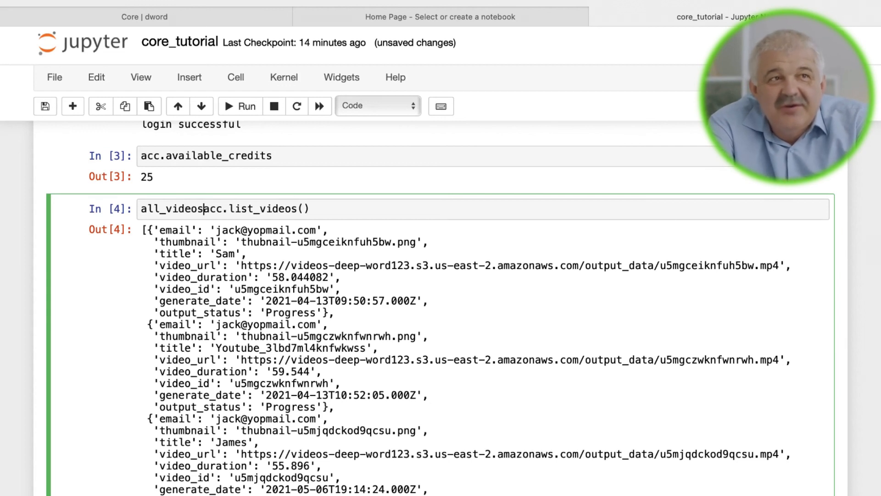
pyautogui.write('=')
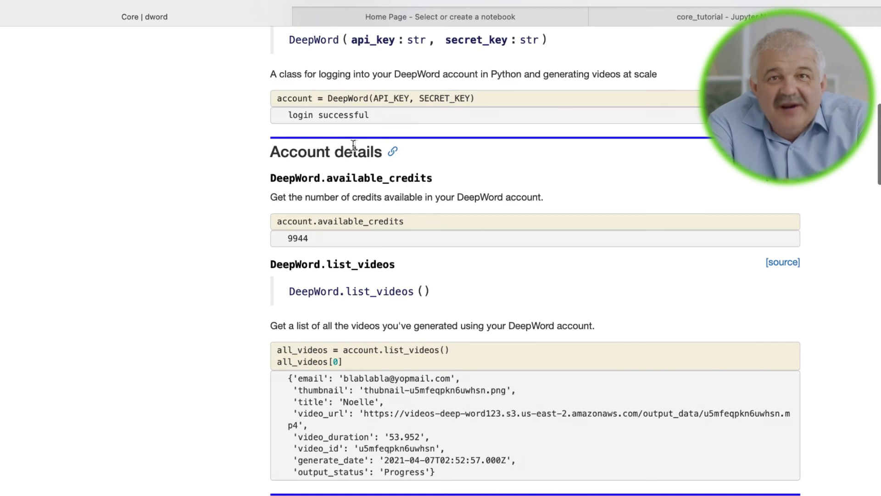
pyautogui.moveTo(693, 24)
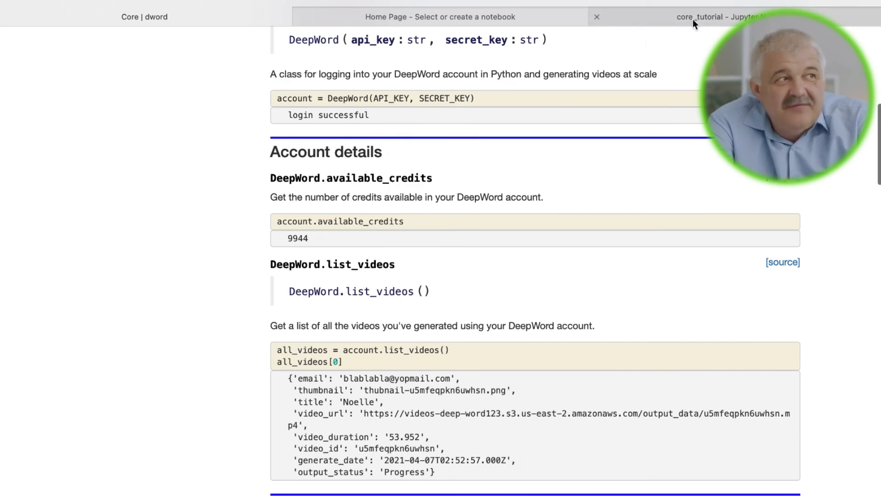